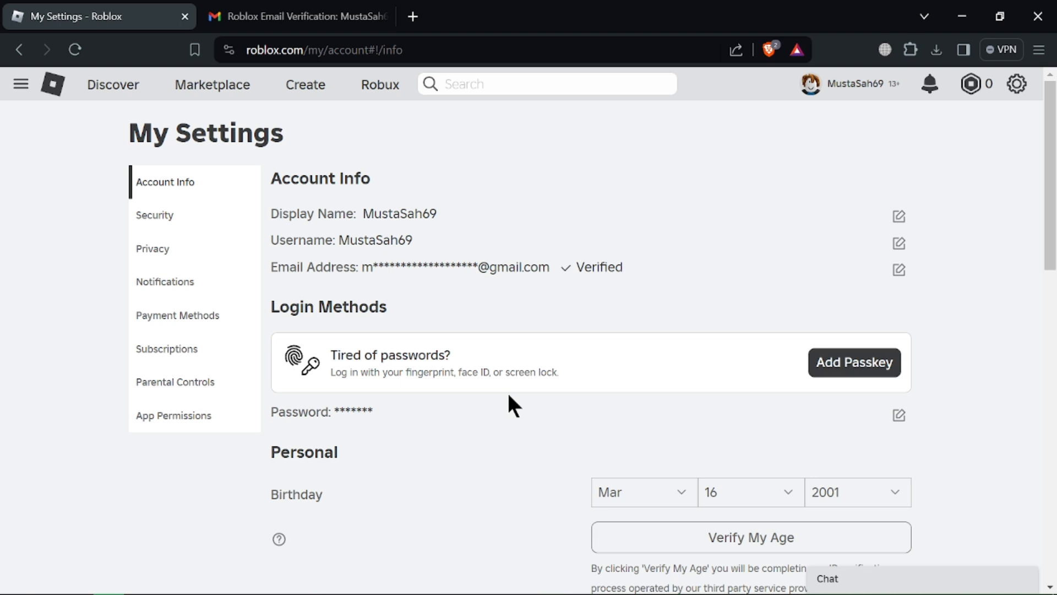
mouse_move(380, 335)
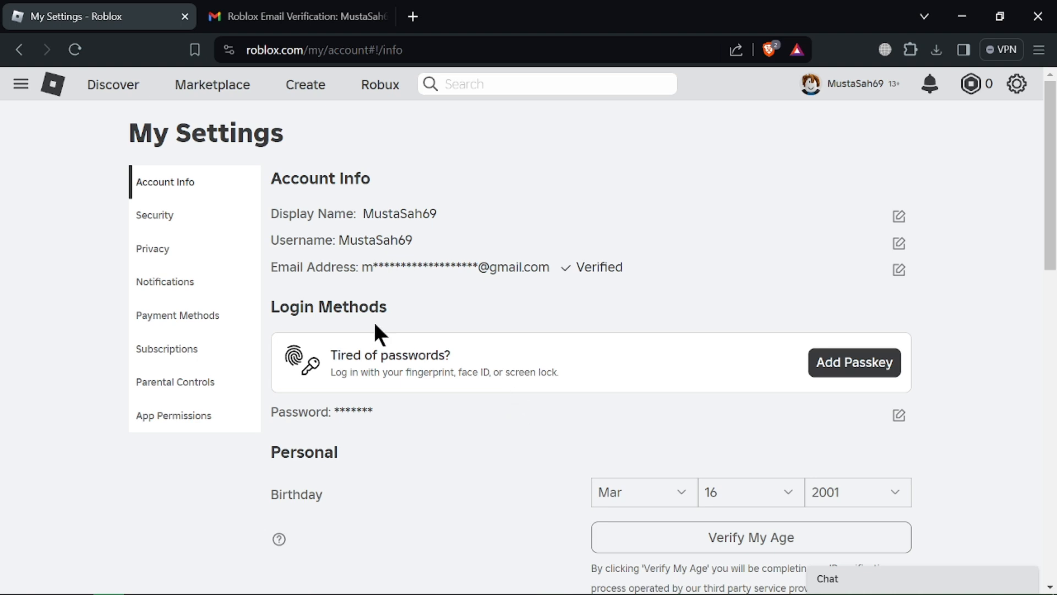
Begin editing the birthday day under Personal, which prompts for a one-time code
scroll(down, 3)
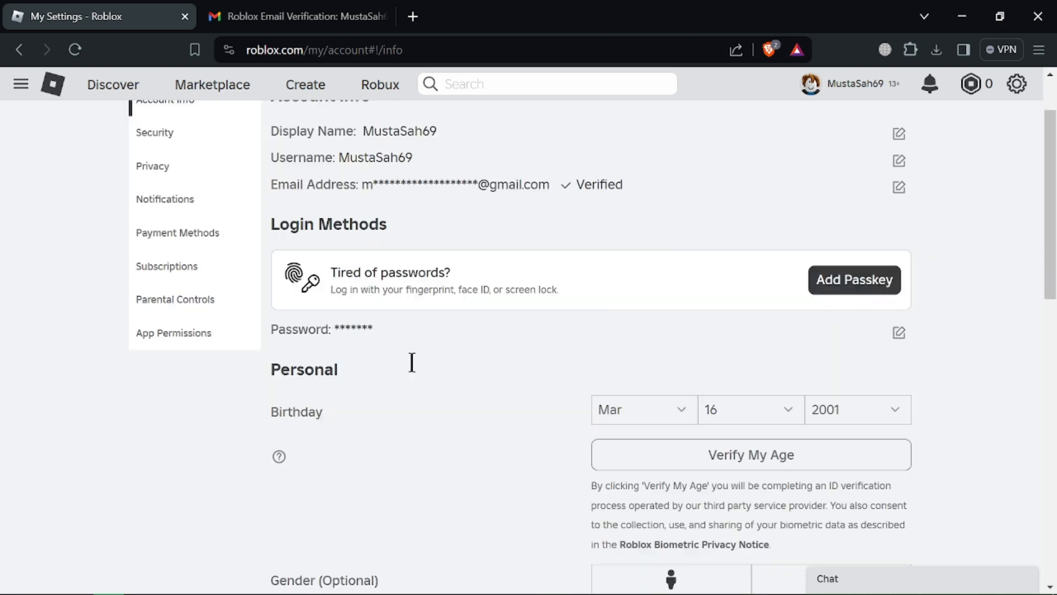
scroll(down, 3)
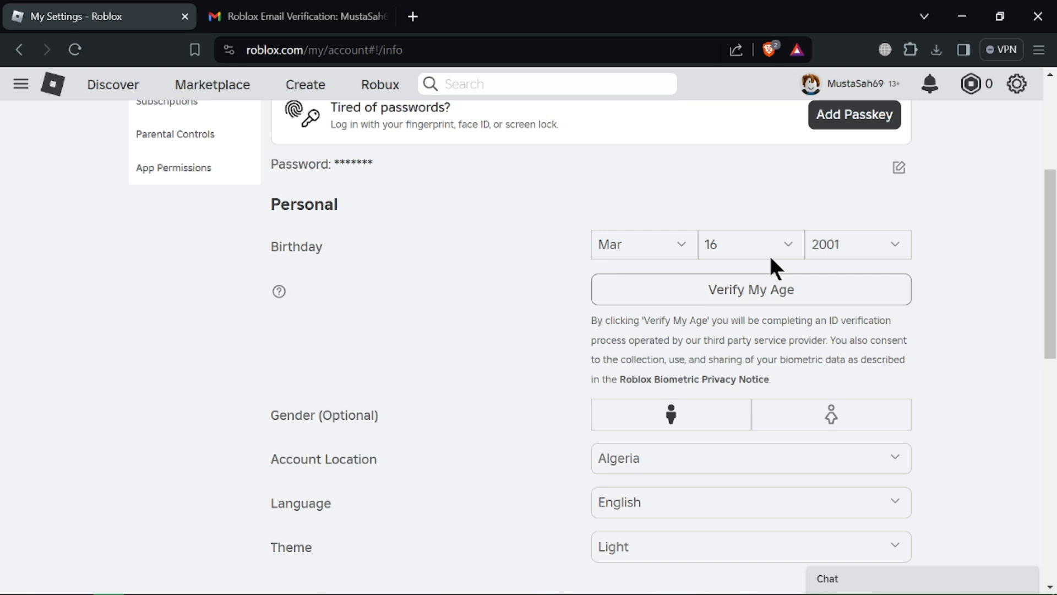
click(750, 290)
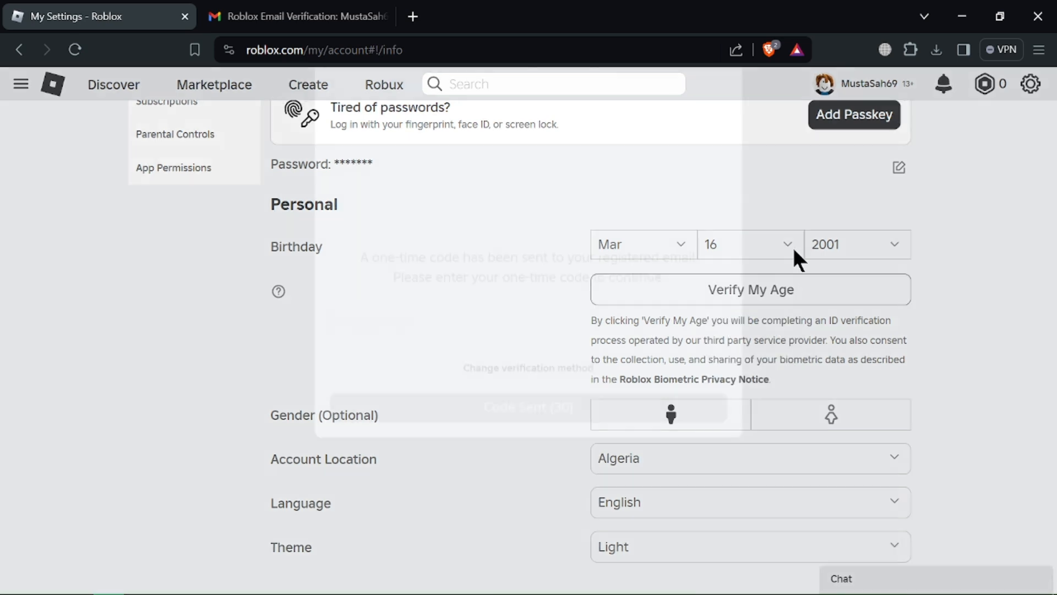
click(527, 410)
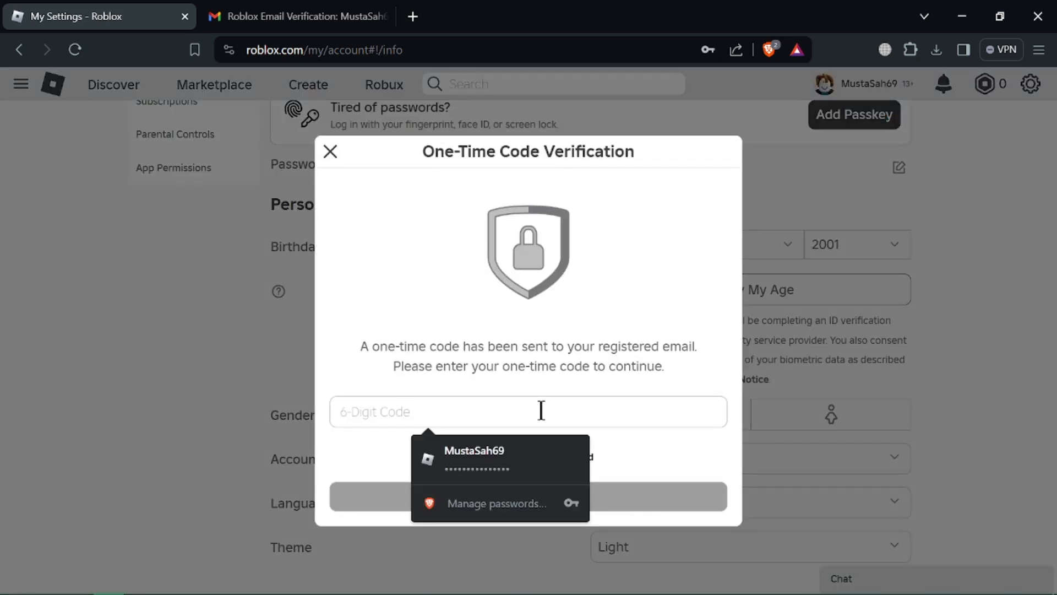
mouse_move(344, 89)
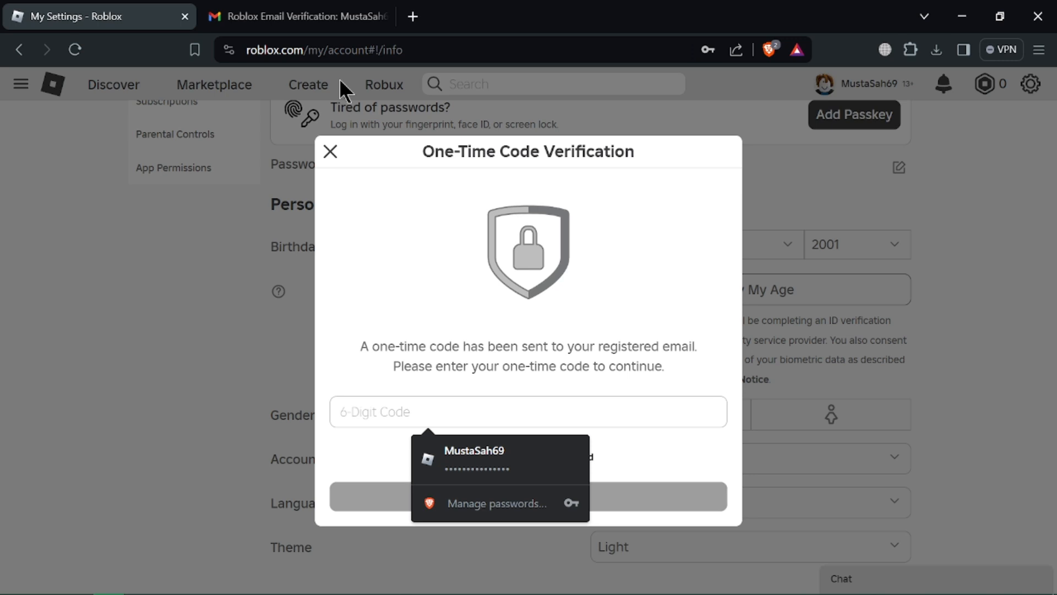
Find the Roblox One-Time Code email in the Gmail inbox
click(296, 16)
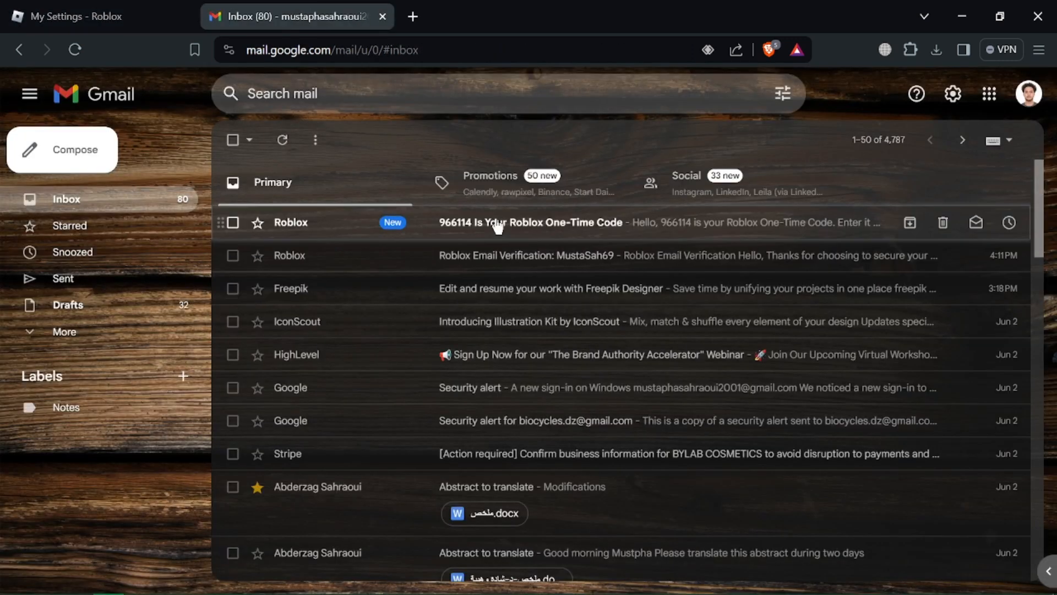
click(532, 221)
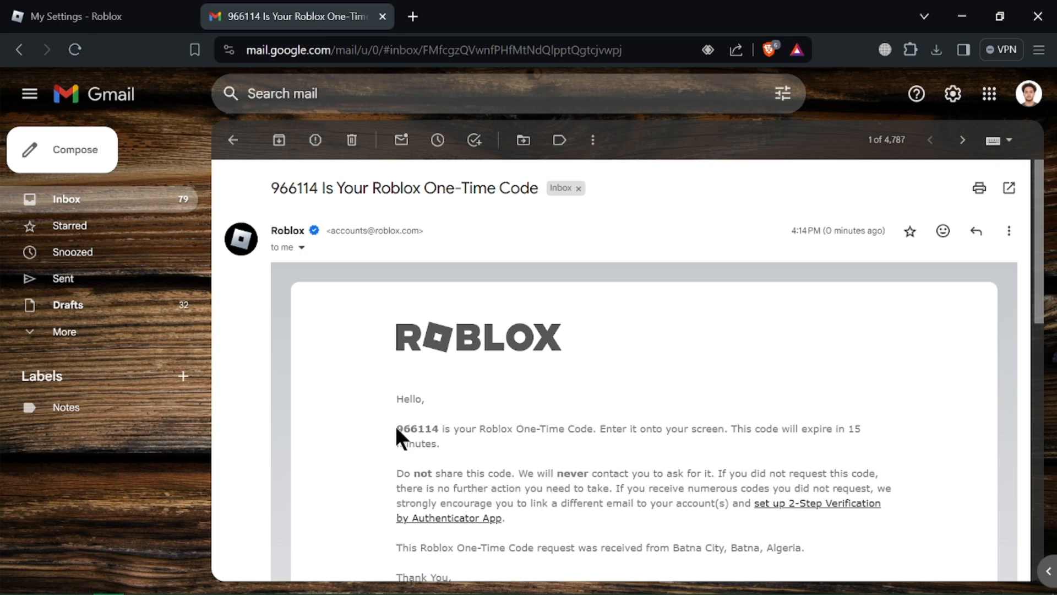
Verify with the emailed code and change the birthday day from 16 to 17
click(81, 17)
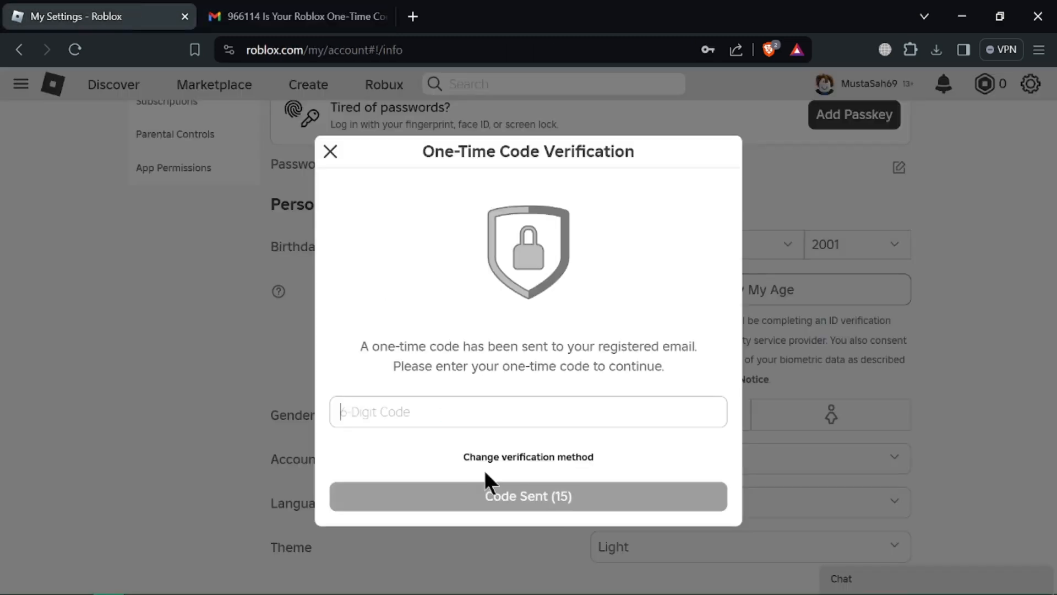
click(330, 151)
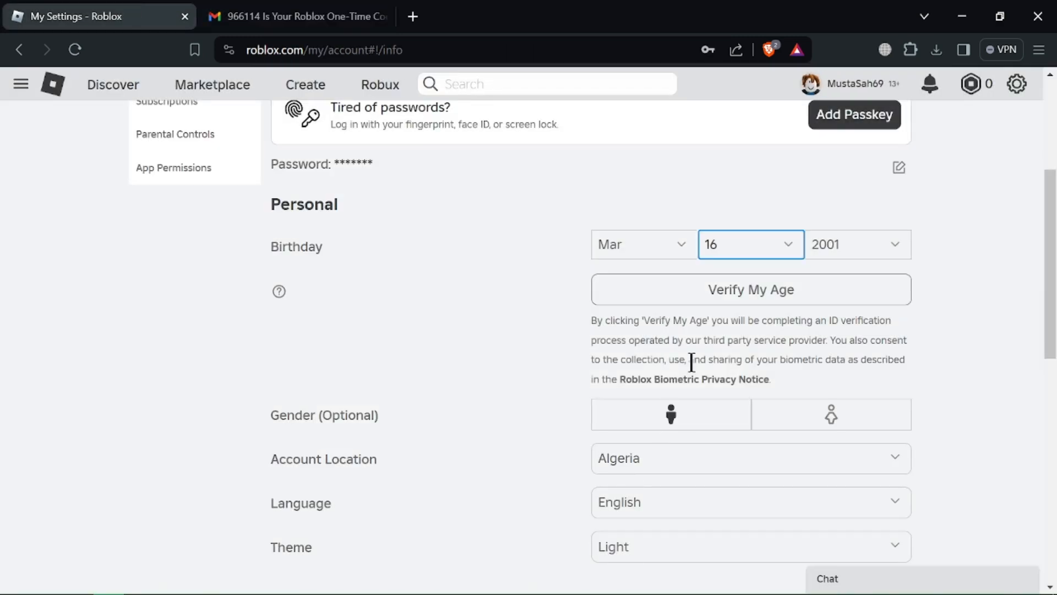
click(749, 244)
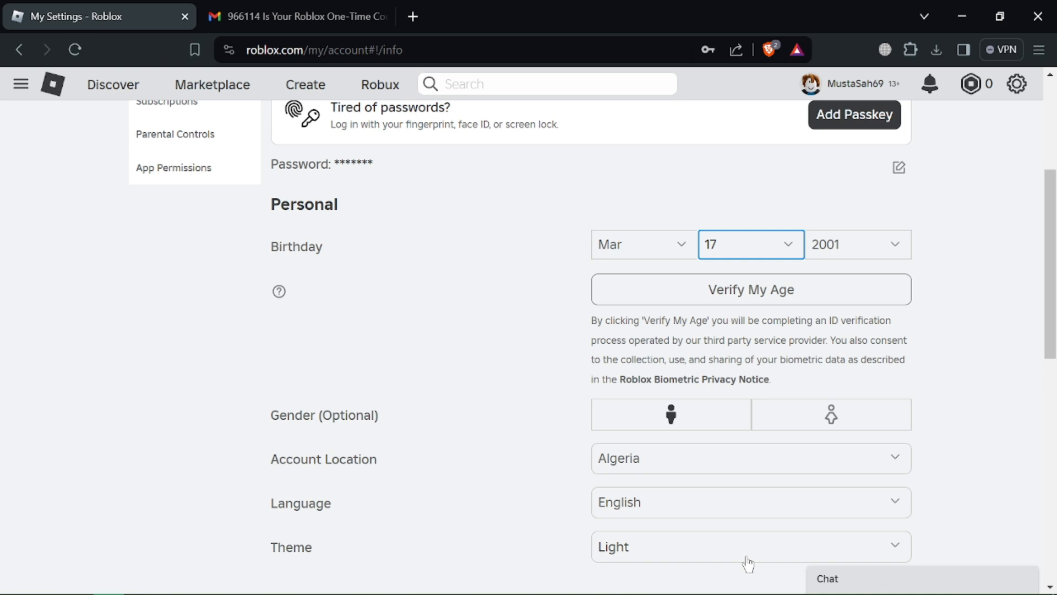
Switch the Roblox site theme to Dark
scroll(down, 3)
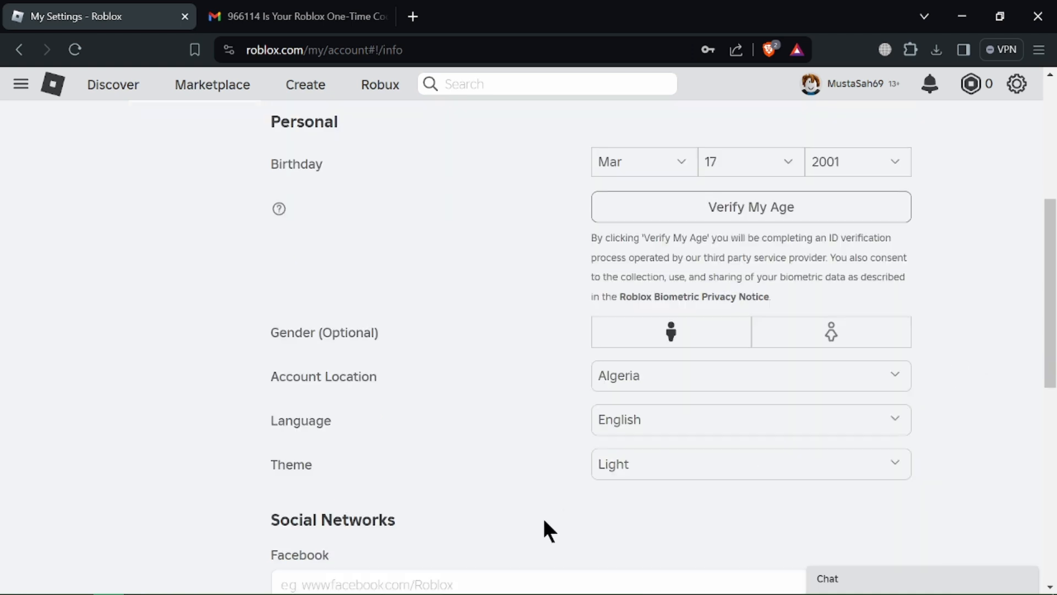
click(749, 463)
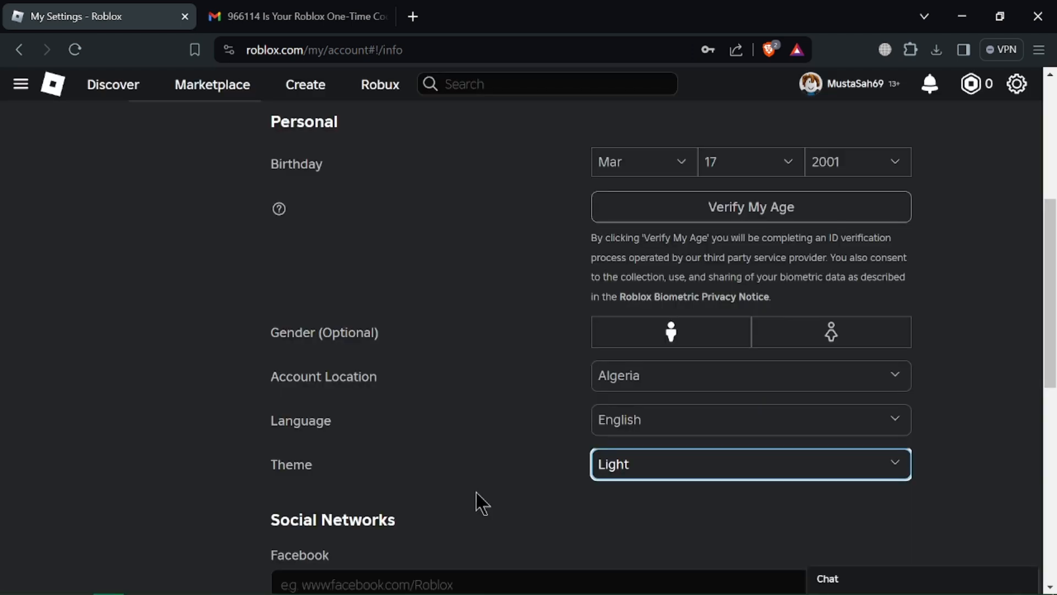
scroll(down, 3)
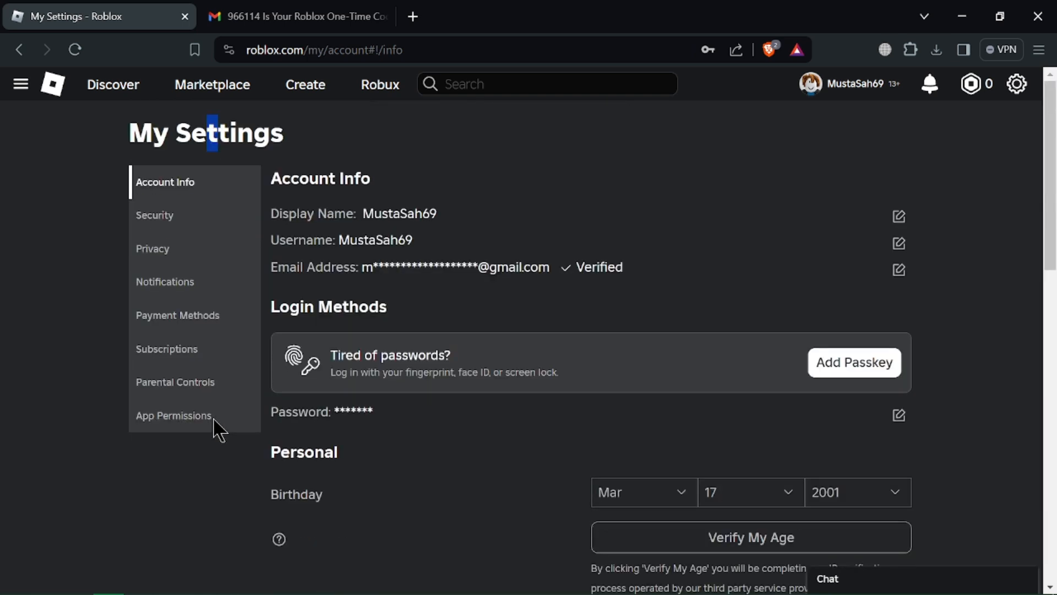
mouse_move(175, 382)
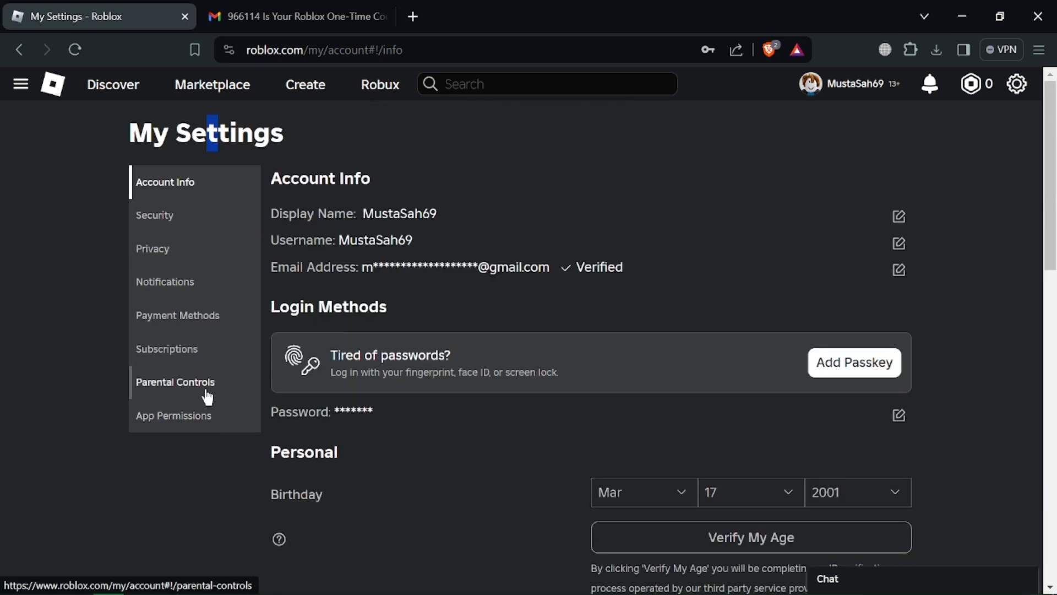
Go to Parental Controls in the My Settings sidebar, showing Parent PIN disabled
click(176, 382)
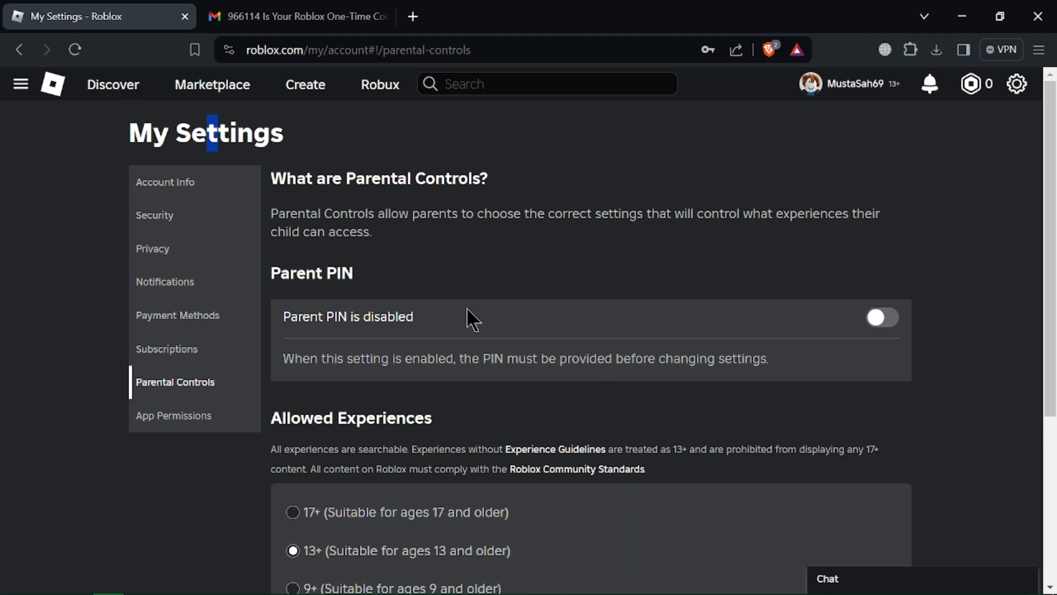
scroll(down, 3)
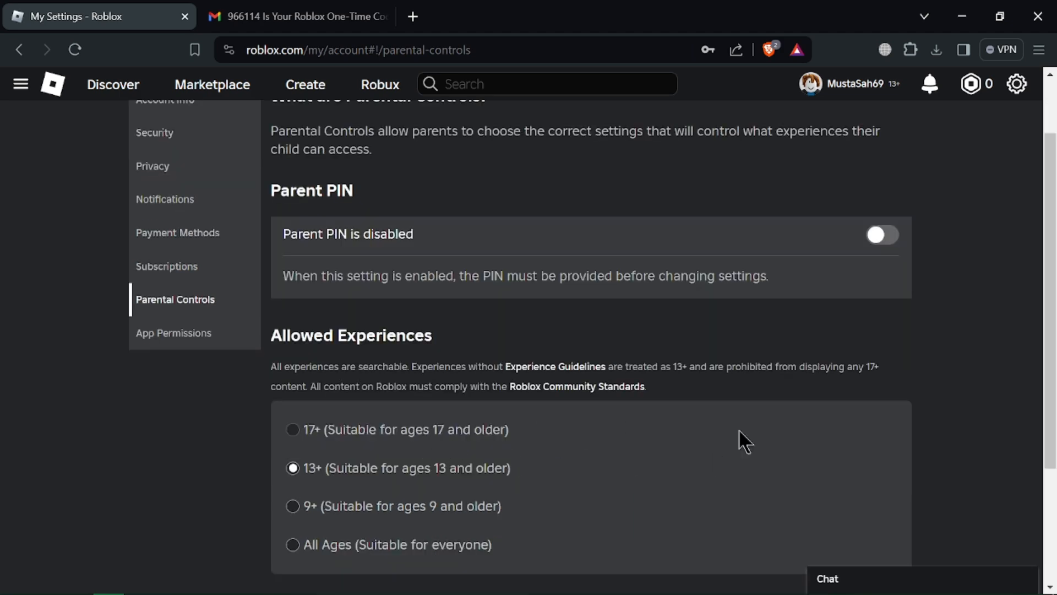
click(881, 234)
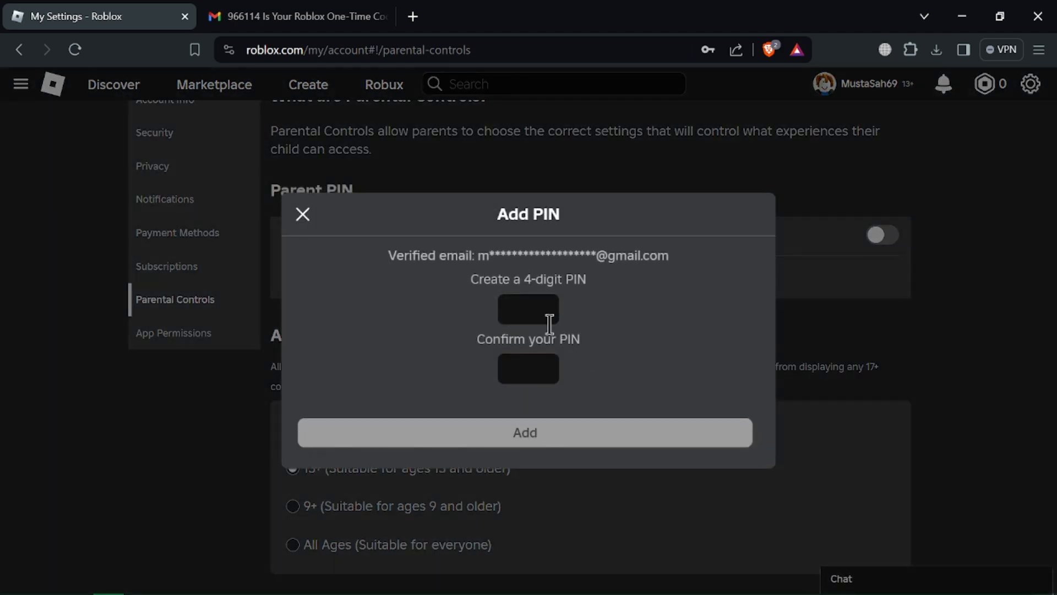
click(528, 310)
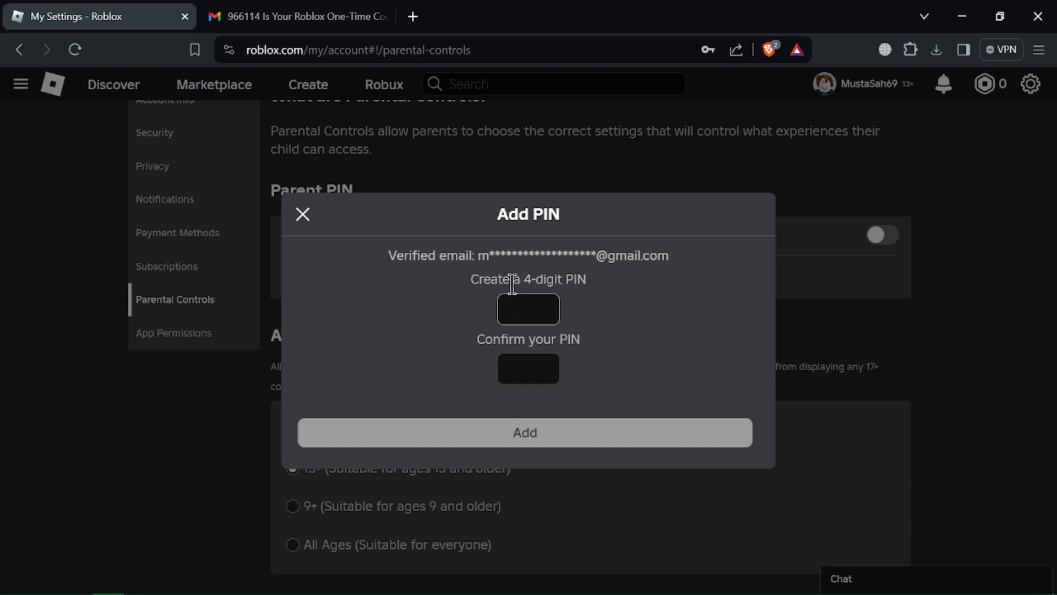
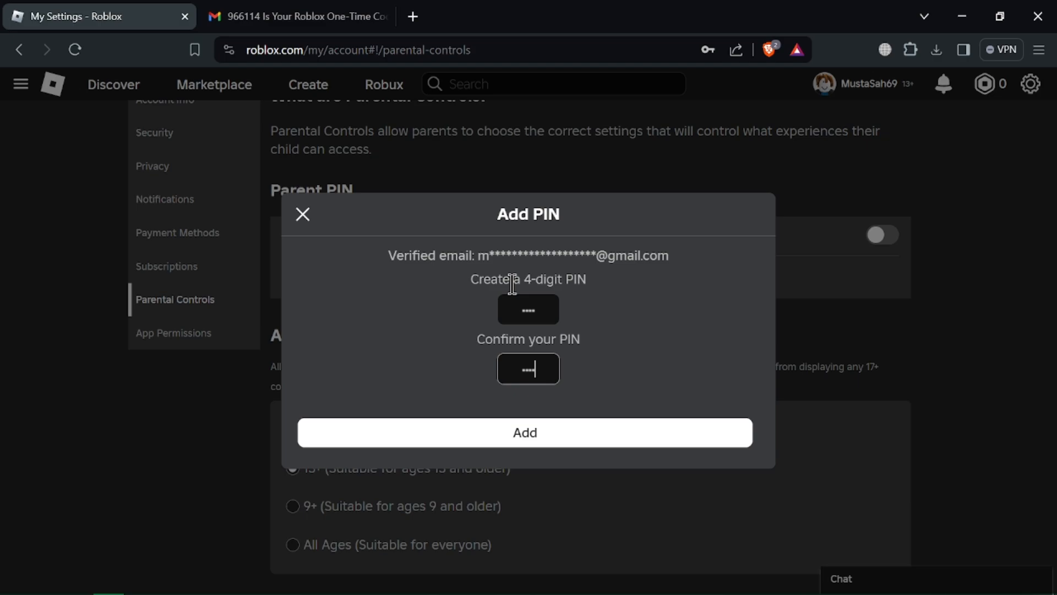
click(524, 432)
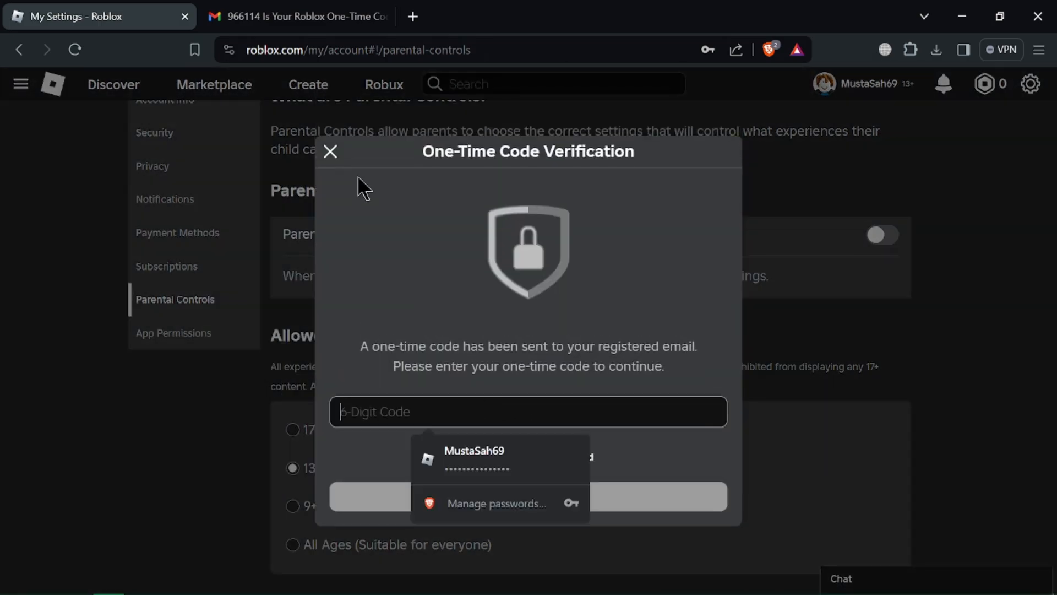
Get the newest Roblox one-time code from the Gmail inbox to confirm the PIN
click(296, 17)
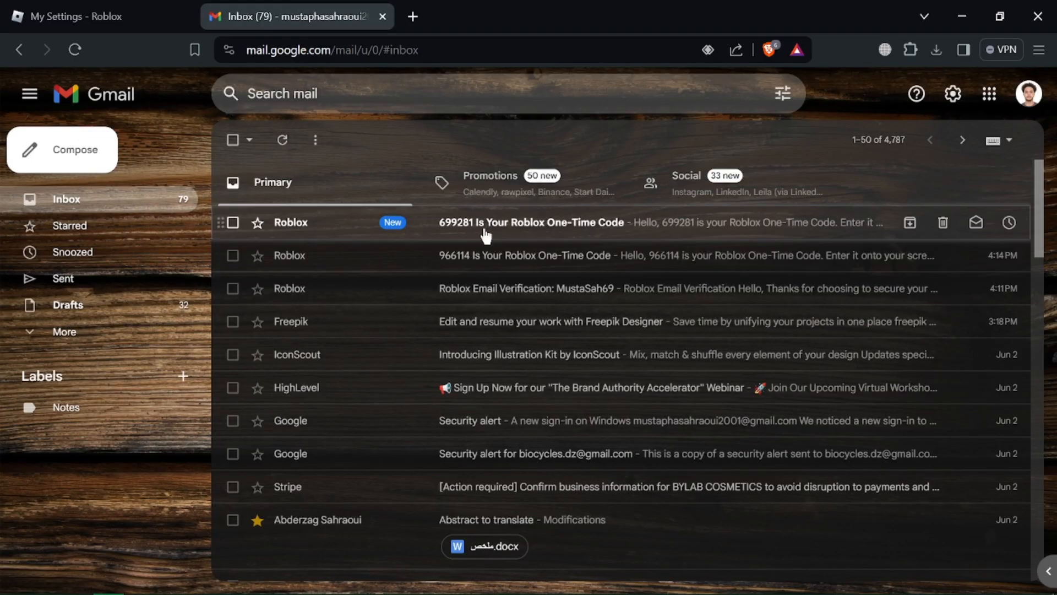
click(532, 221)
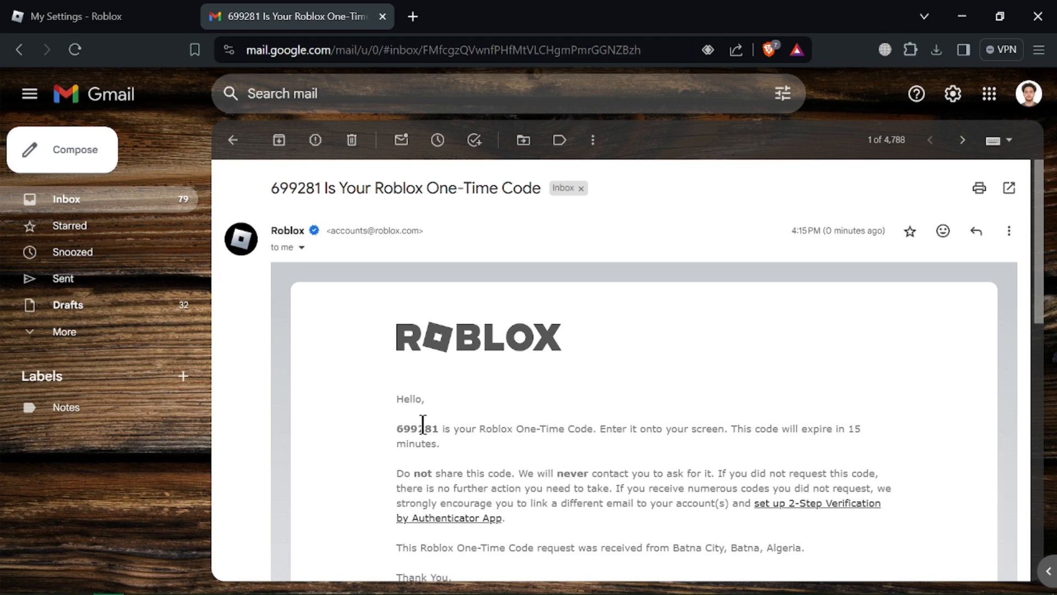
click(80, 16)
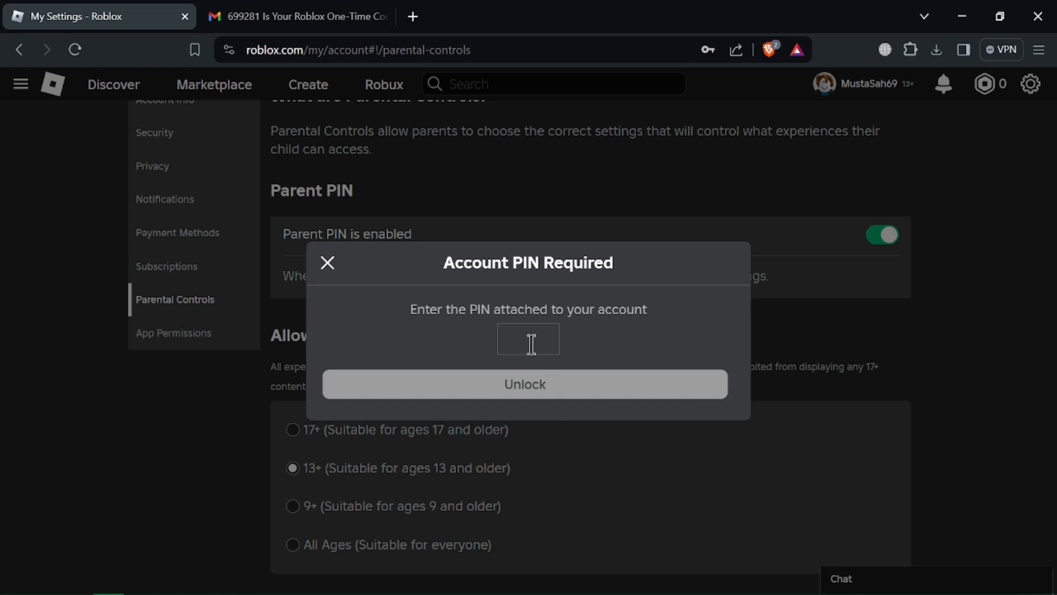
Unlock parental controls with the Parent PIN, bringing up the age-verification notice
click(527, 338)
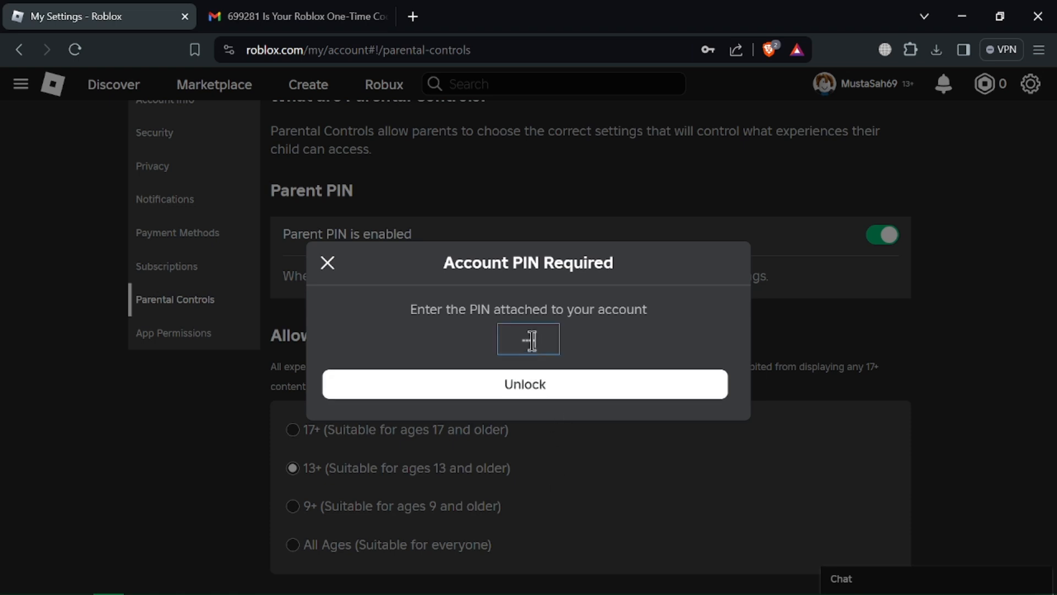
click(524, 384)
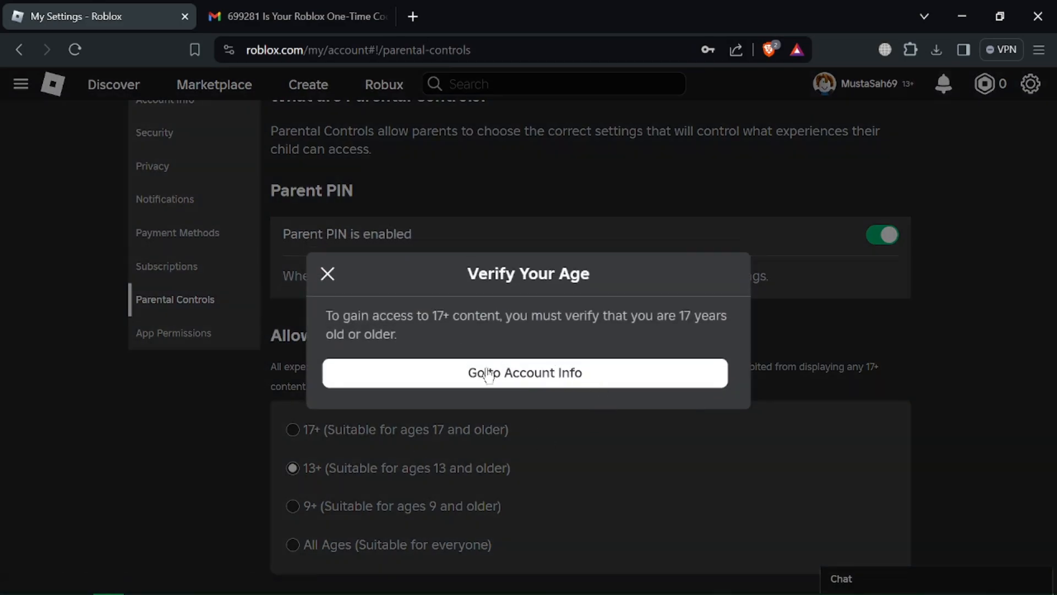